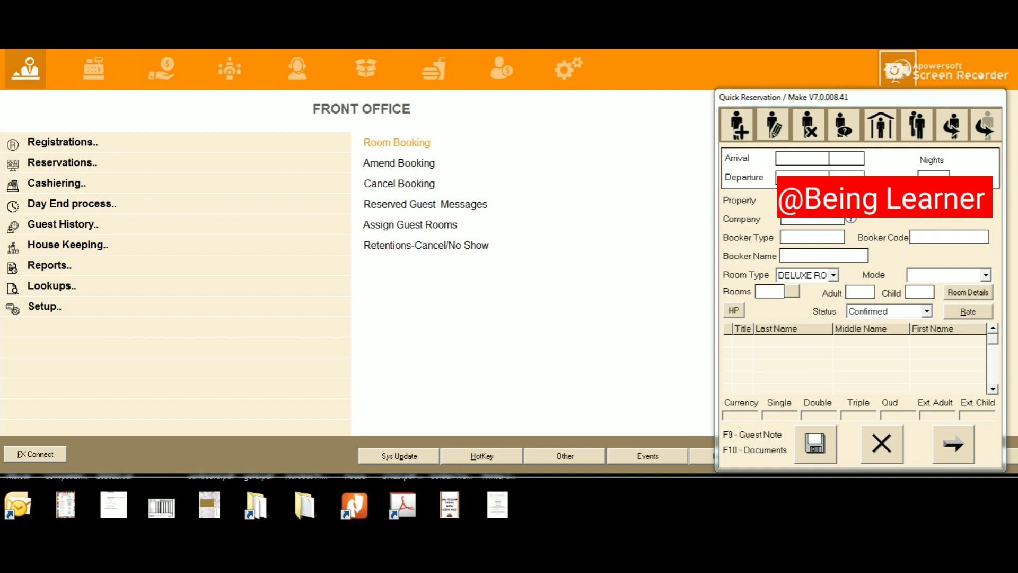
{"action": "mouse_move", "coordinate": [95, 169]}
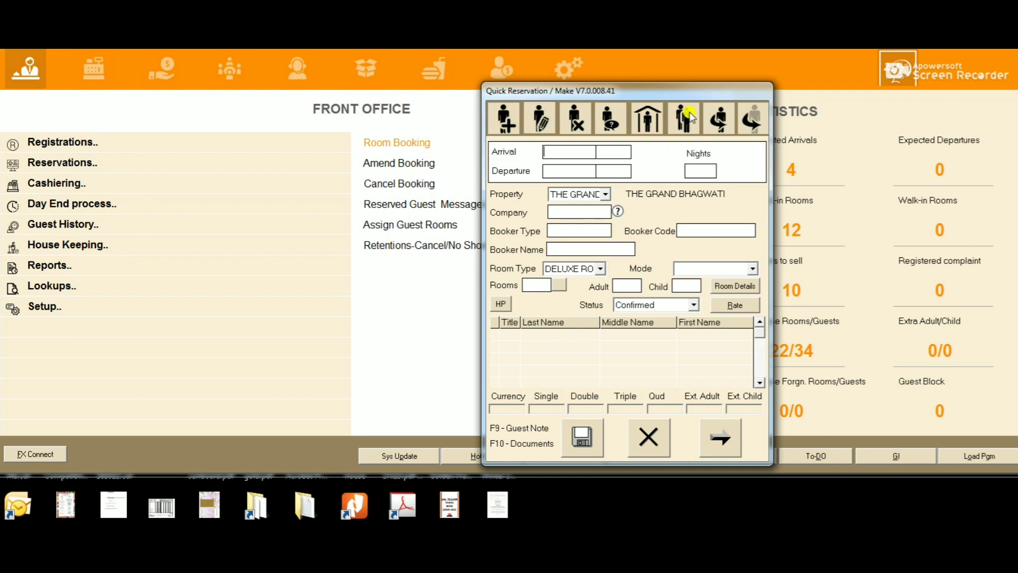
{"action": "mouse_move", "coordinate": [517, 125]}
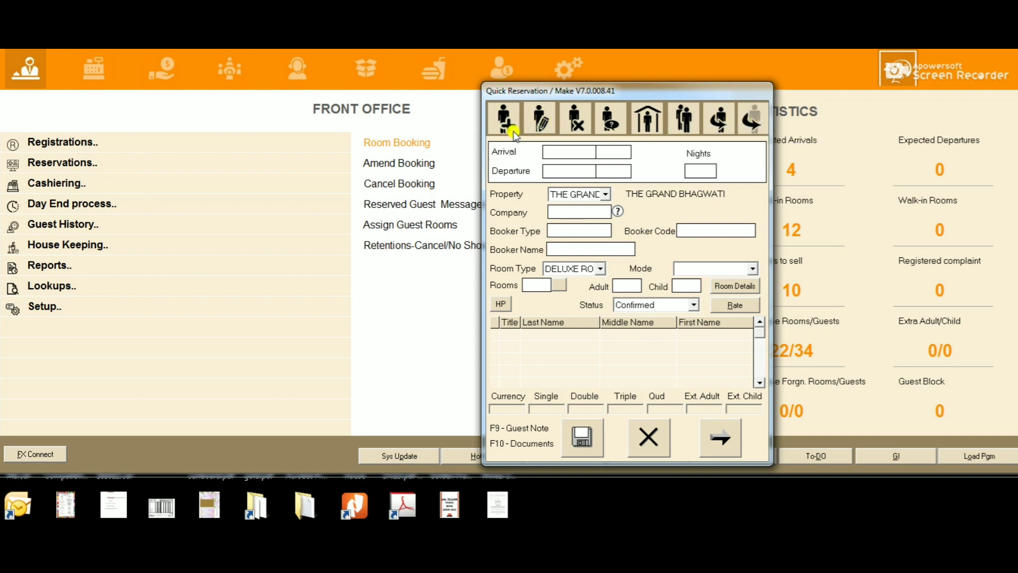
{"action": "mouse_move", "coordinate": [502, 118]}
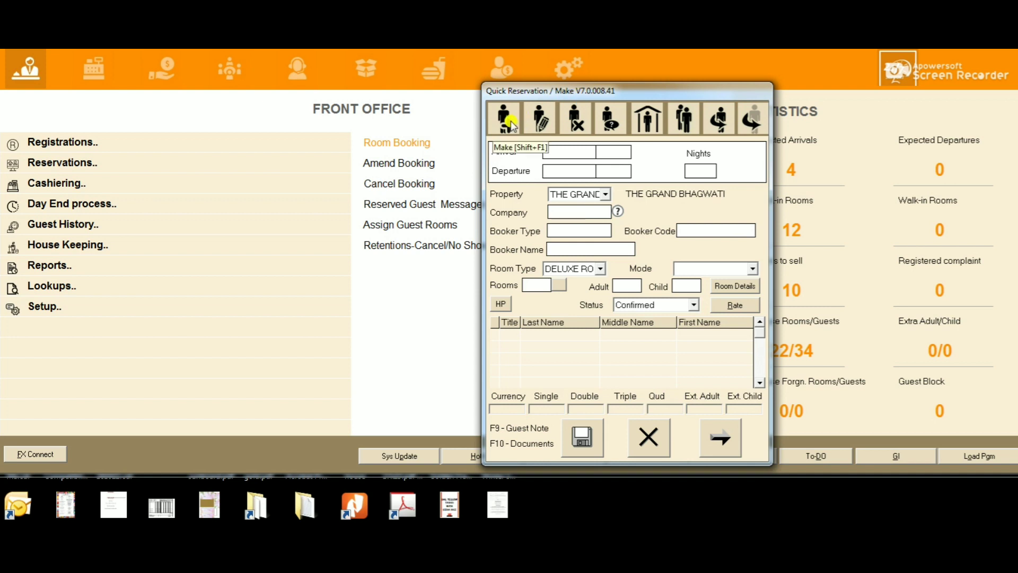
{"action": "mouse_move", "coordinate": [542, 131]}
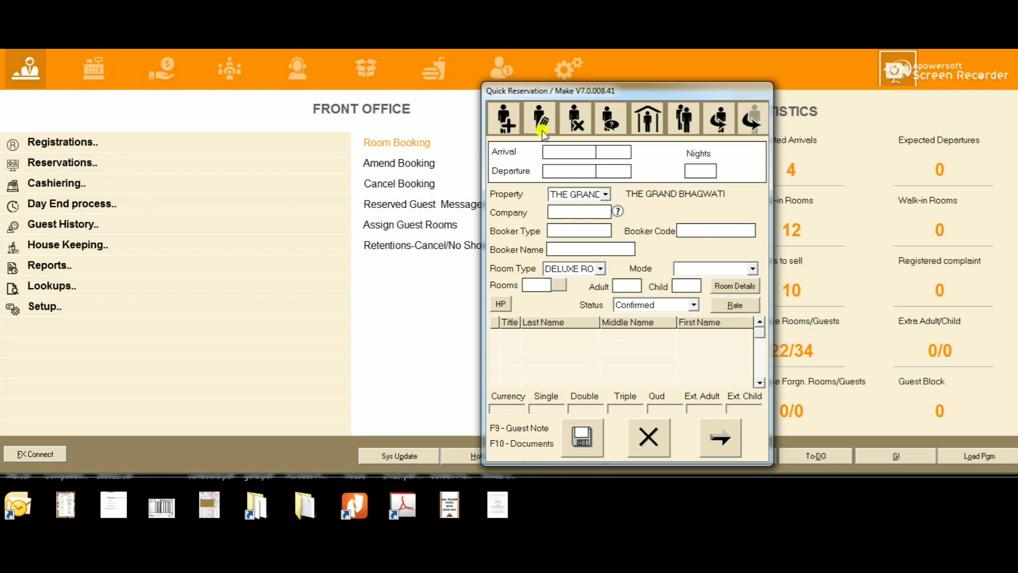
{"action": "mouse_move", "coordinate": [542, 122]}
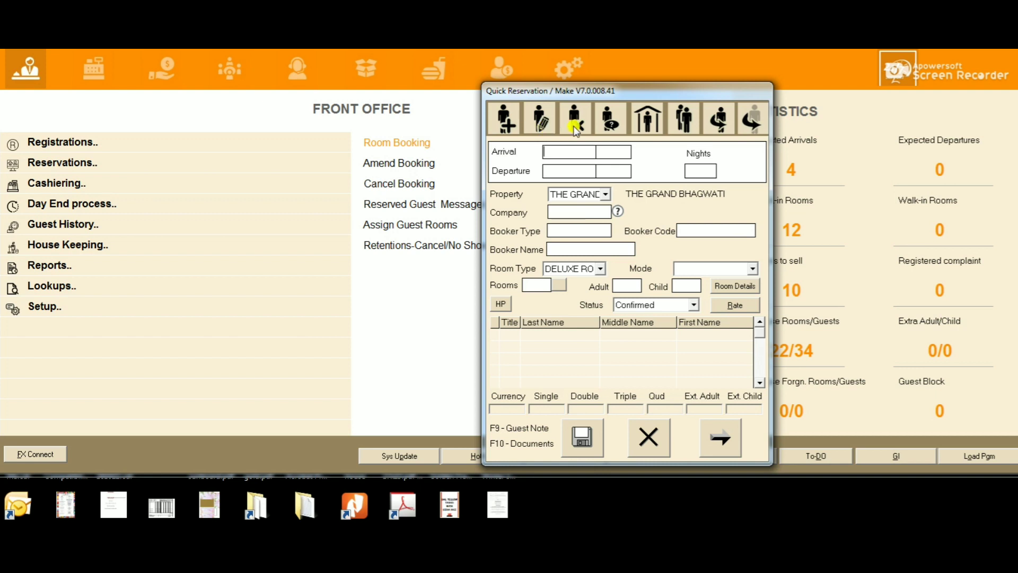
{"action": "mouse_move", "coordinate": [575, 118]}
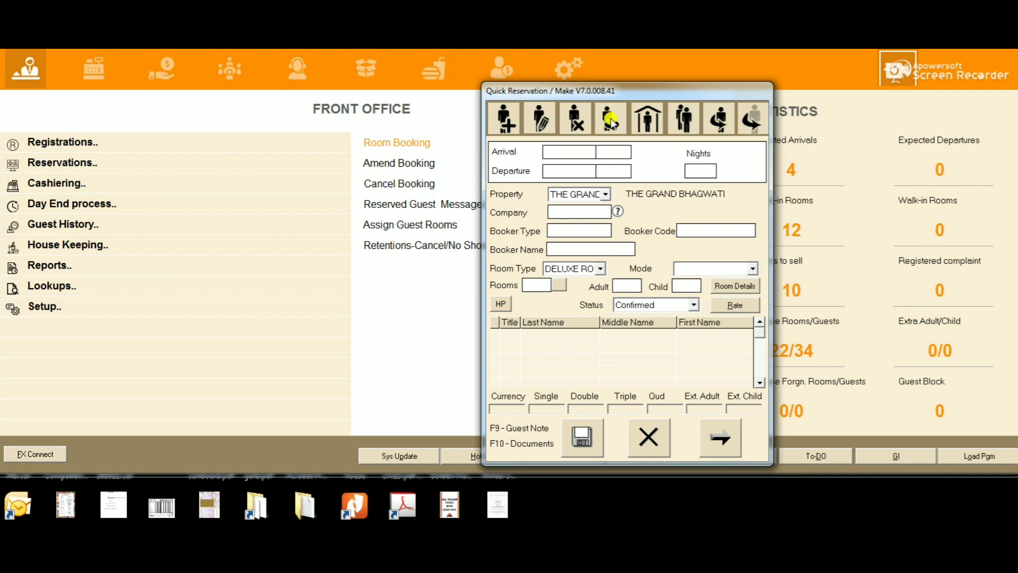
{"action": "mouse_move", "coordinate": [610, 118]}
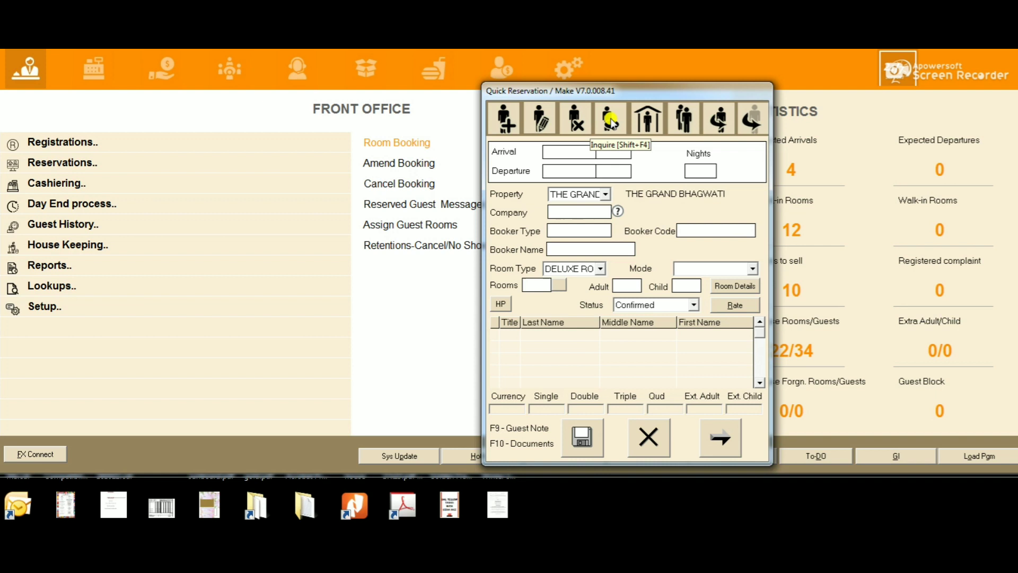
{"action": "mouse_move", "coordinate": [633, 129]}
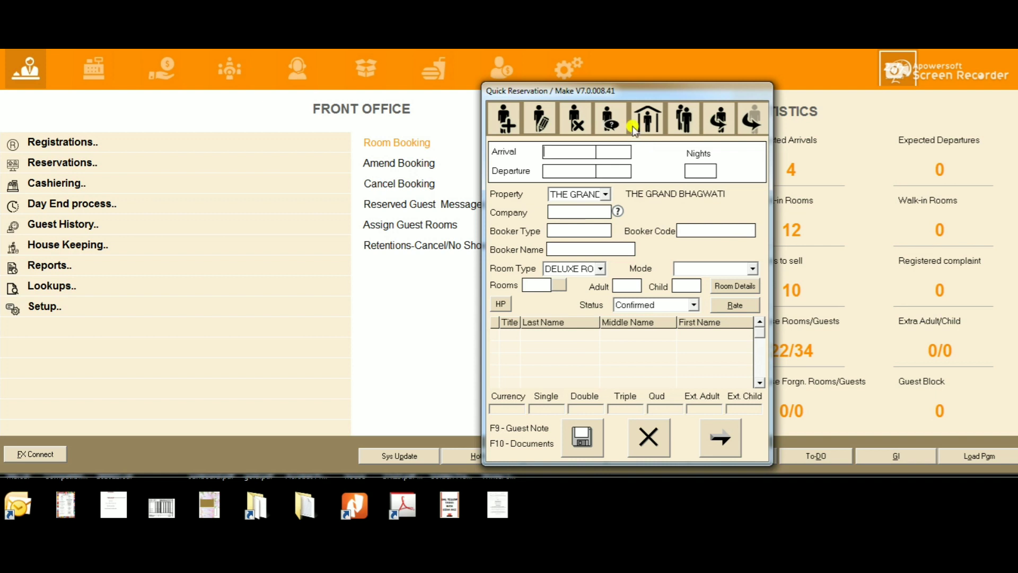
{"action": "mouse_move", "coordinate": [603, 119]}
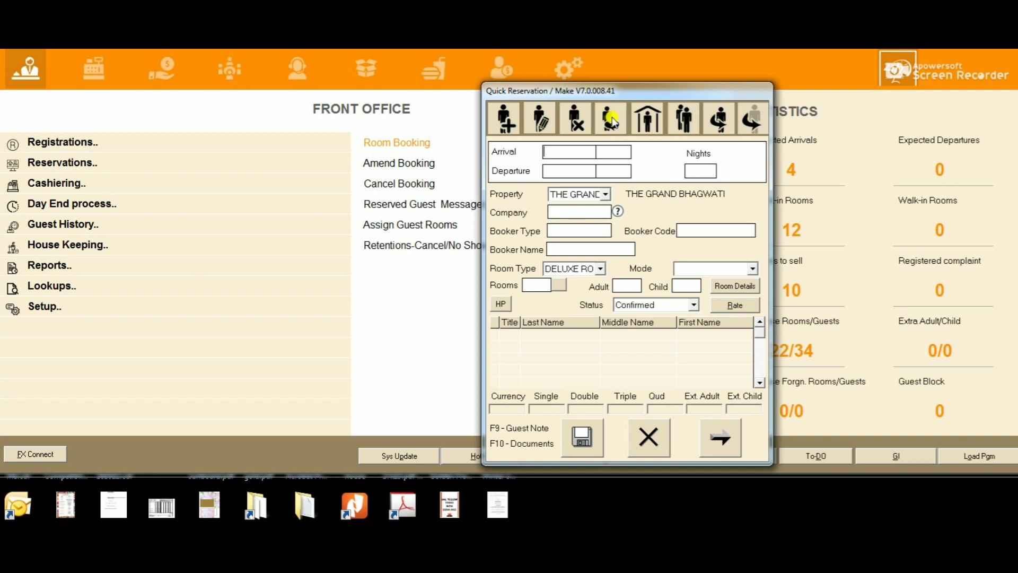
{"action": "mouse_move", "coordinate": [611, 119]}
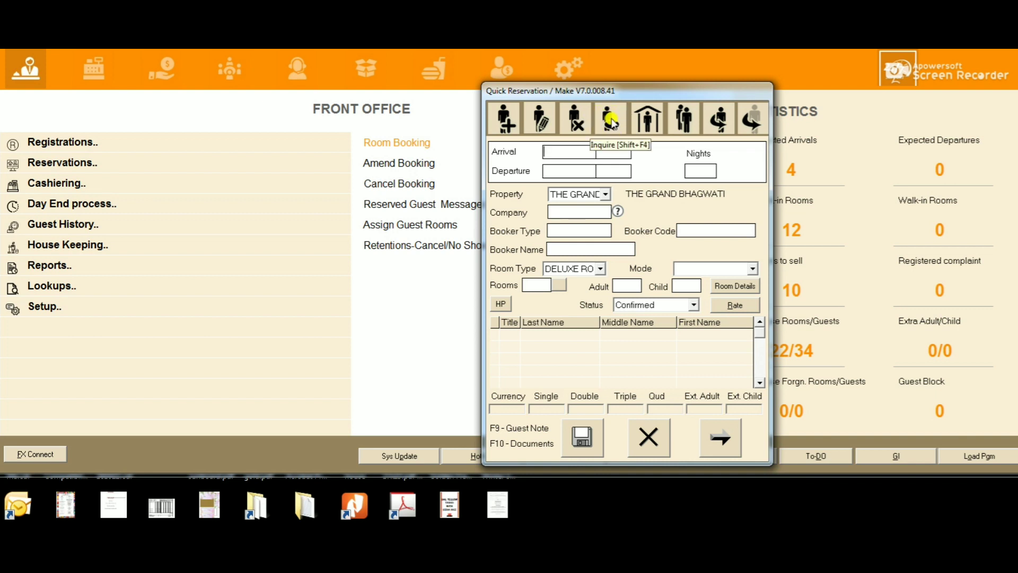
{"action": "mouse_move", "coordinate": [655, 126]}
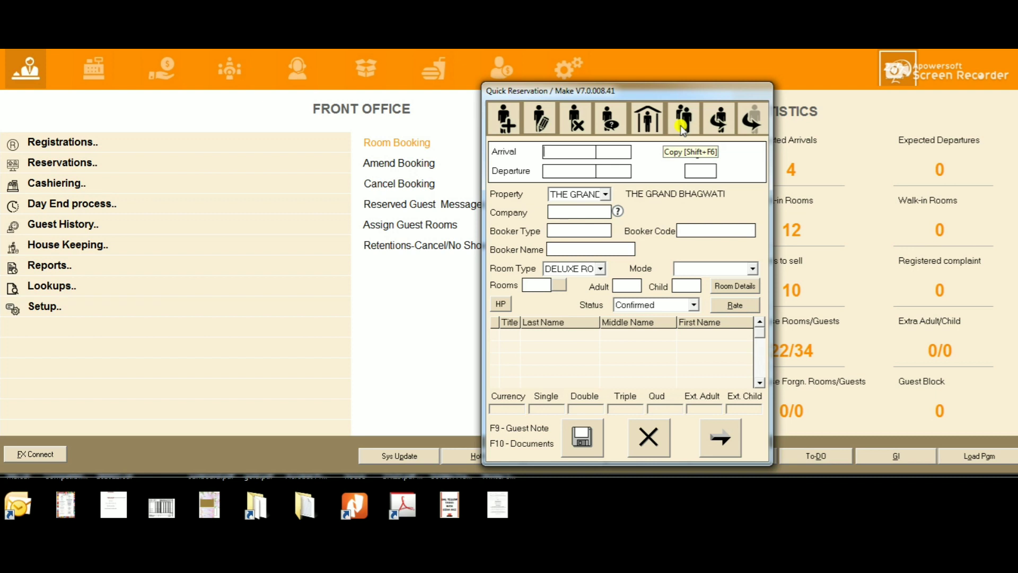
{"action": "mouse_move", "coordinate": [717, 121]}
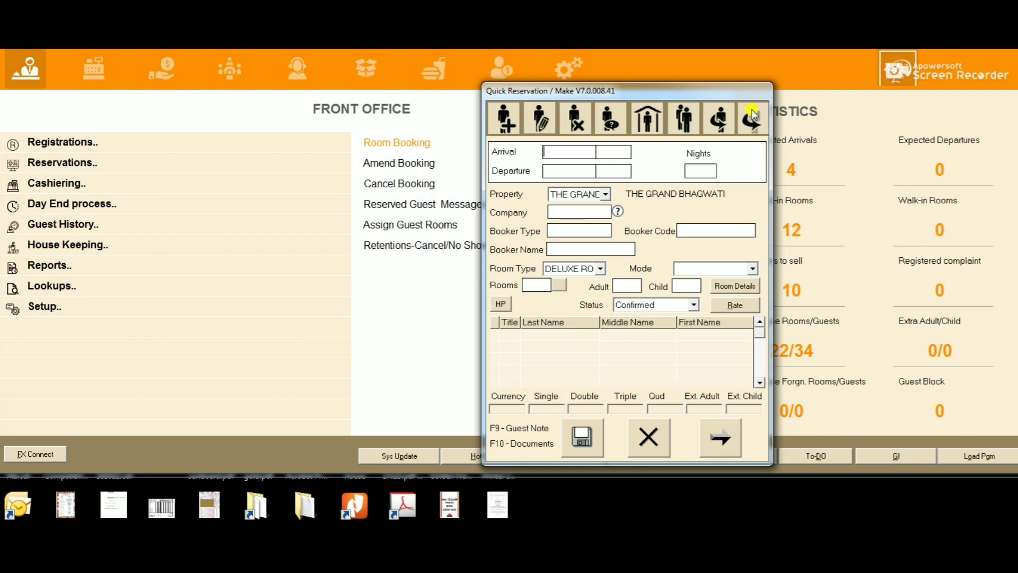
{"action": "mouse_move", "coordinate": [753, 116]}
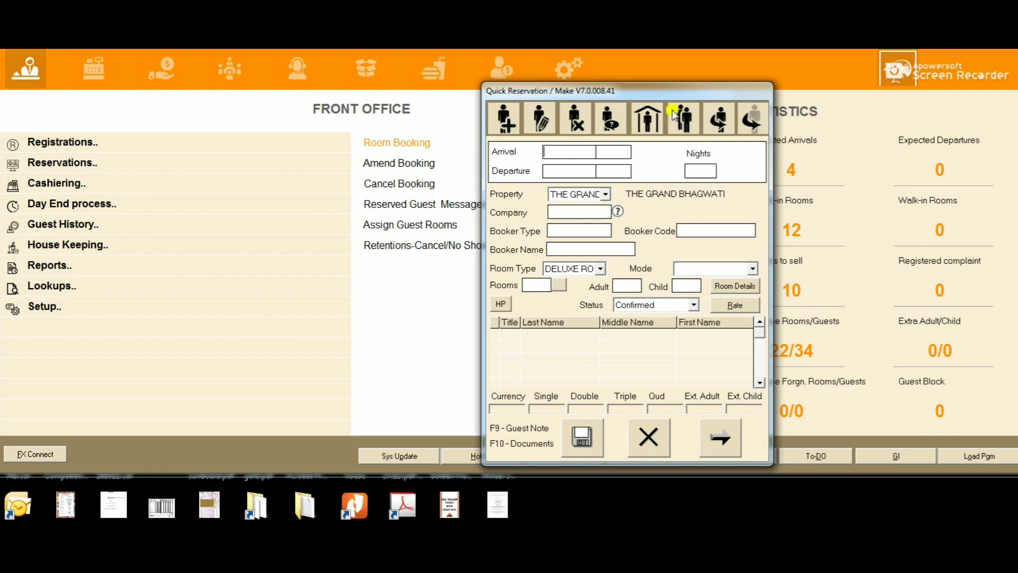
{"action": "mouse_move", "coordinate": [617, 123]}
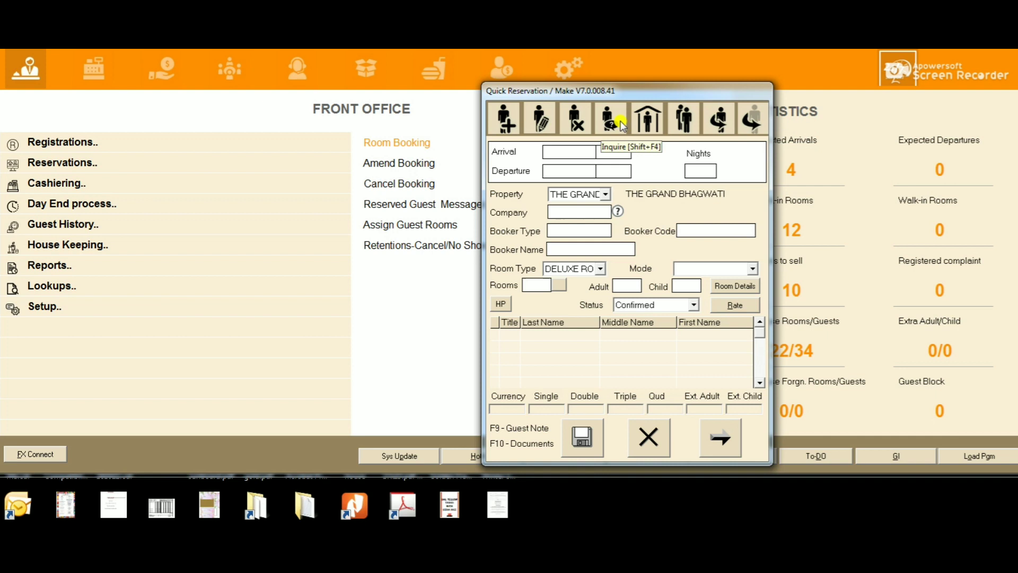
{"action": "mouse_move", "coordinate": [614, 125]}
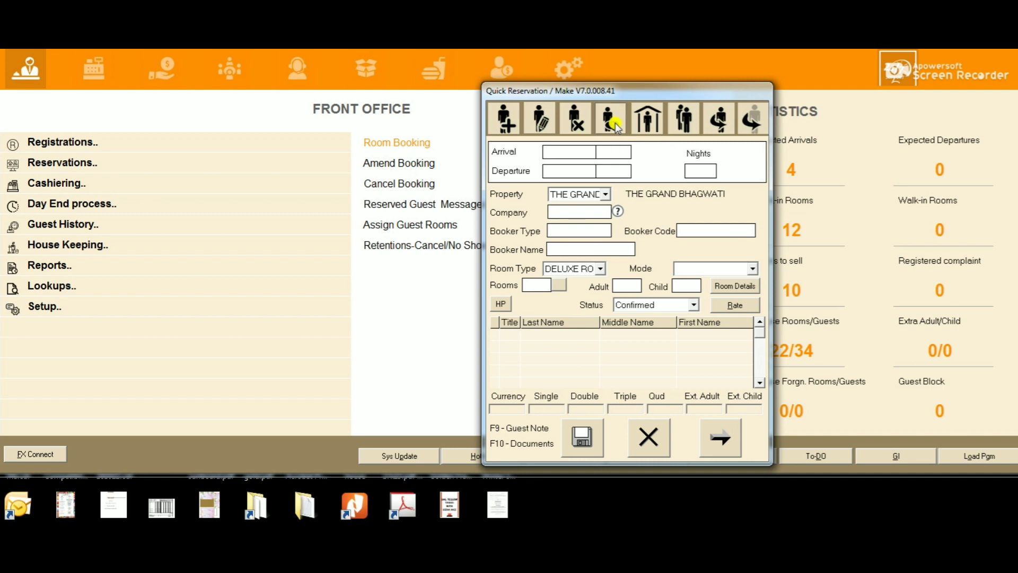
Step: Search the booking inquiry by arrival date 08-NOV-2022 instead of guest name
{"action": "left_click", "coordinate": [611, 118]}
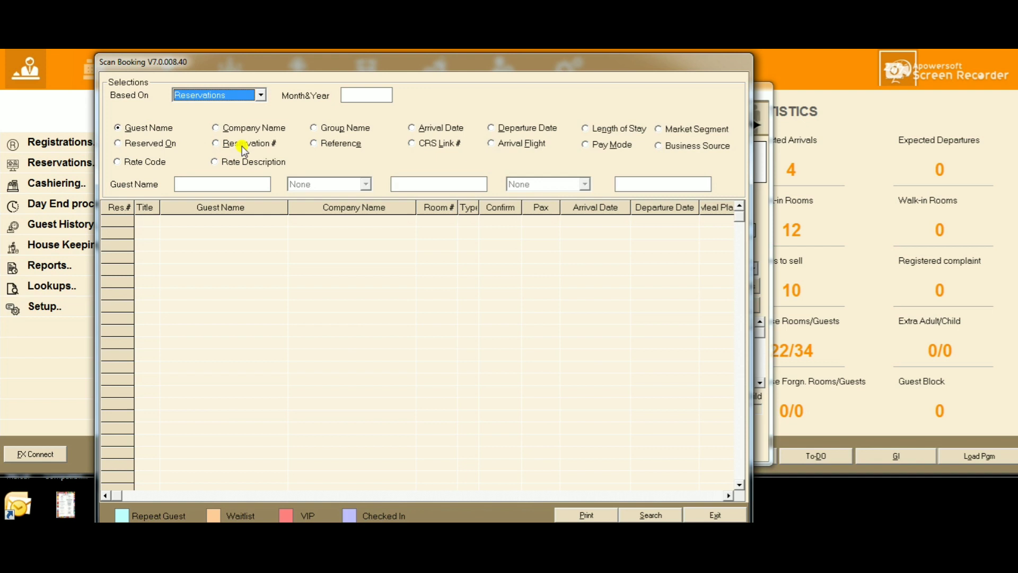
{"action": "mouse_move", "coordinate": [261, 131]}
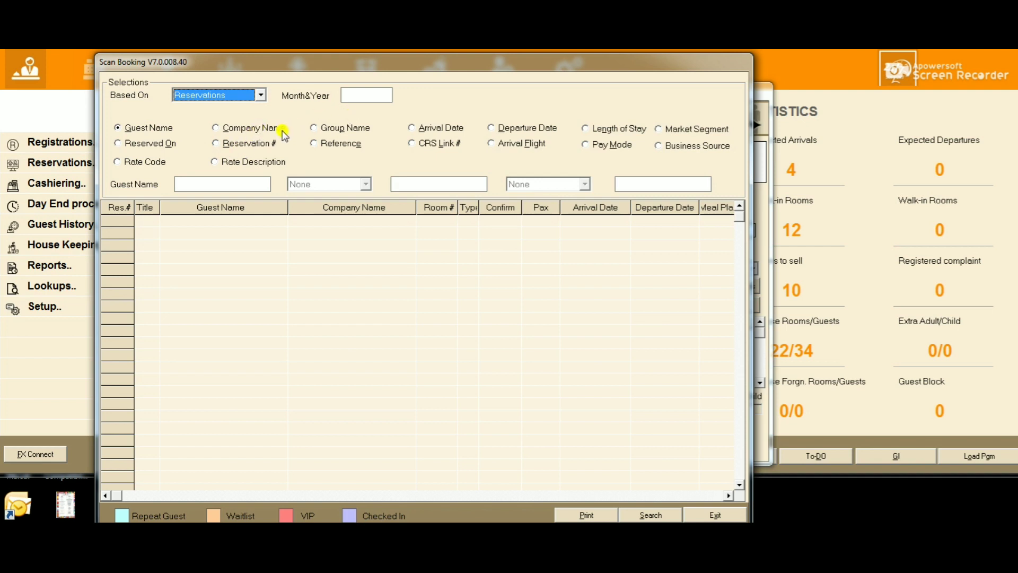
{"action": "mouse_move", "coordinate": [551, 137]}
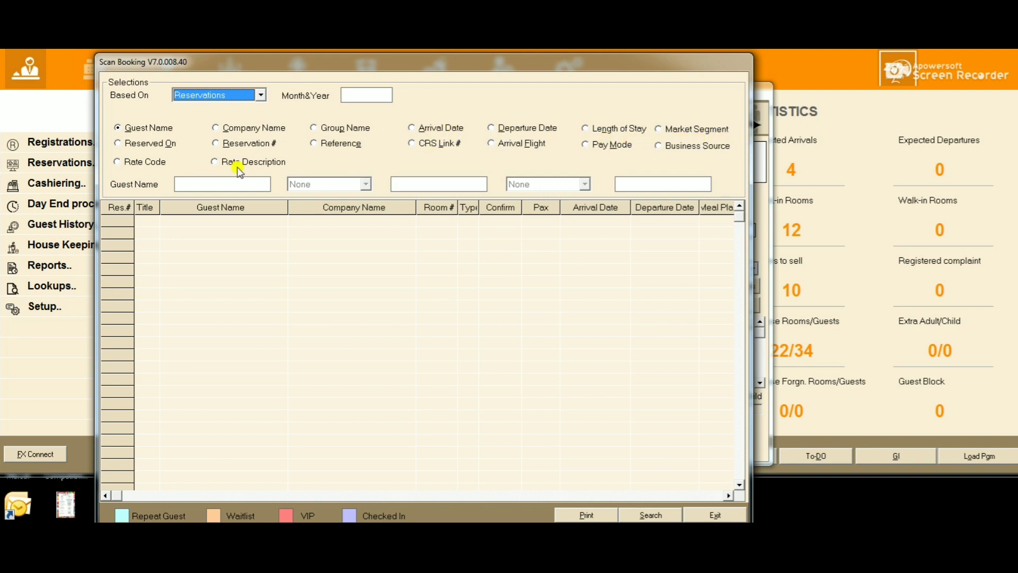
{"action": "mouse_move", "coordinate": [153, 169]}
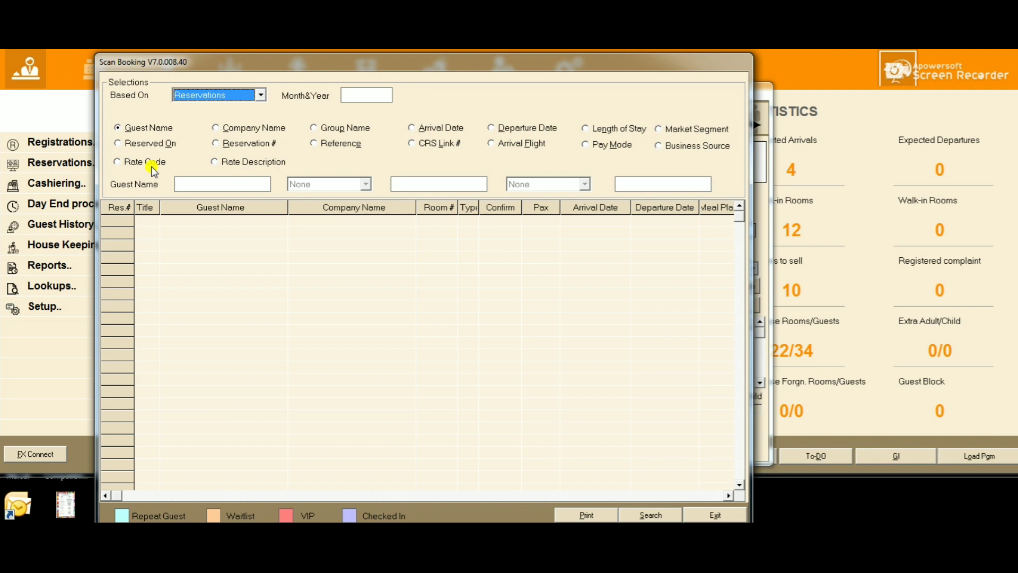
{"action": "left_click", "coordinate": [223, 185]}
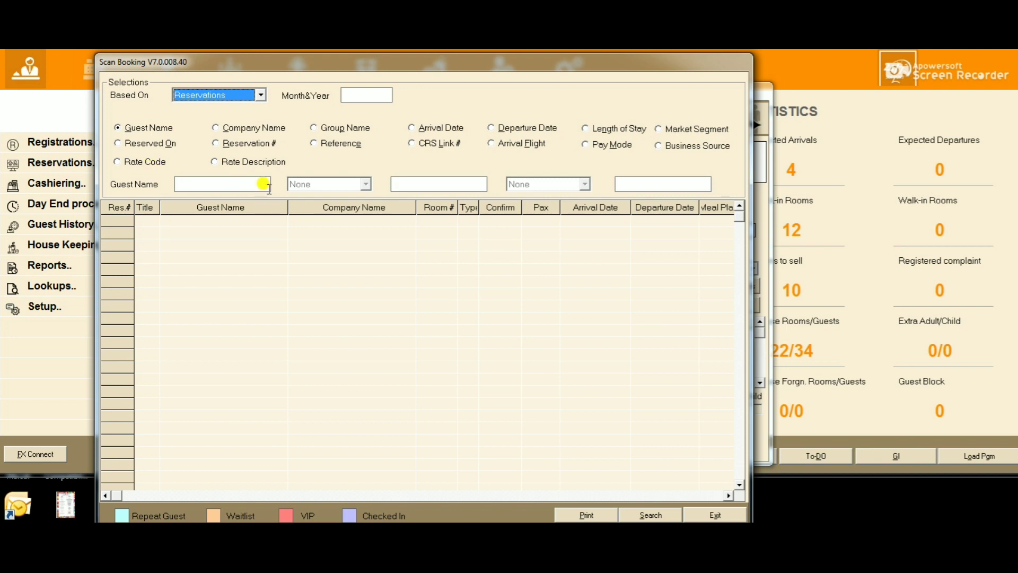
{"action": "left_click", "coordinate": [411, 127]}
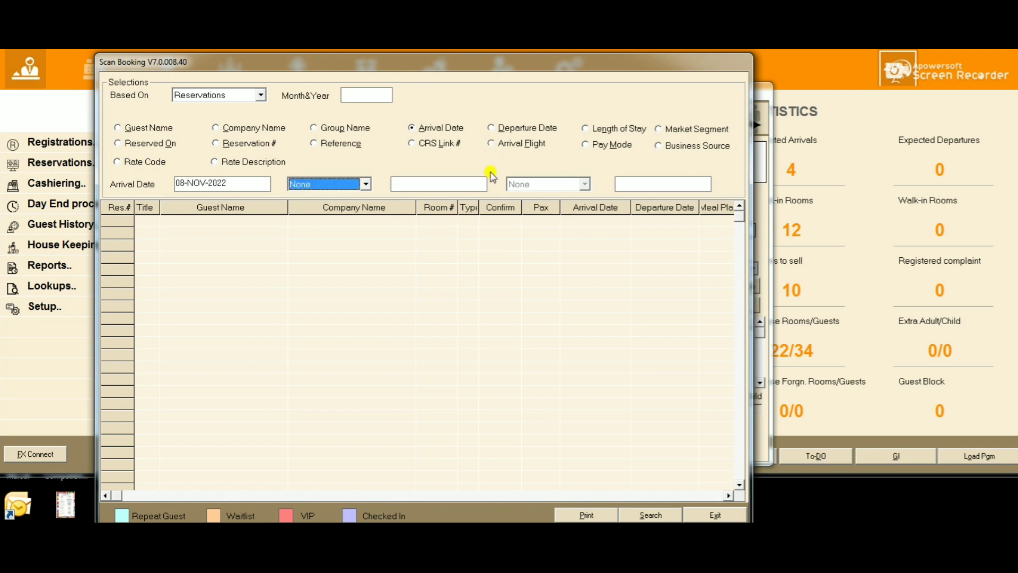
{"action": "left_click", "coordinate": [650, 516]}
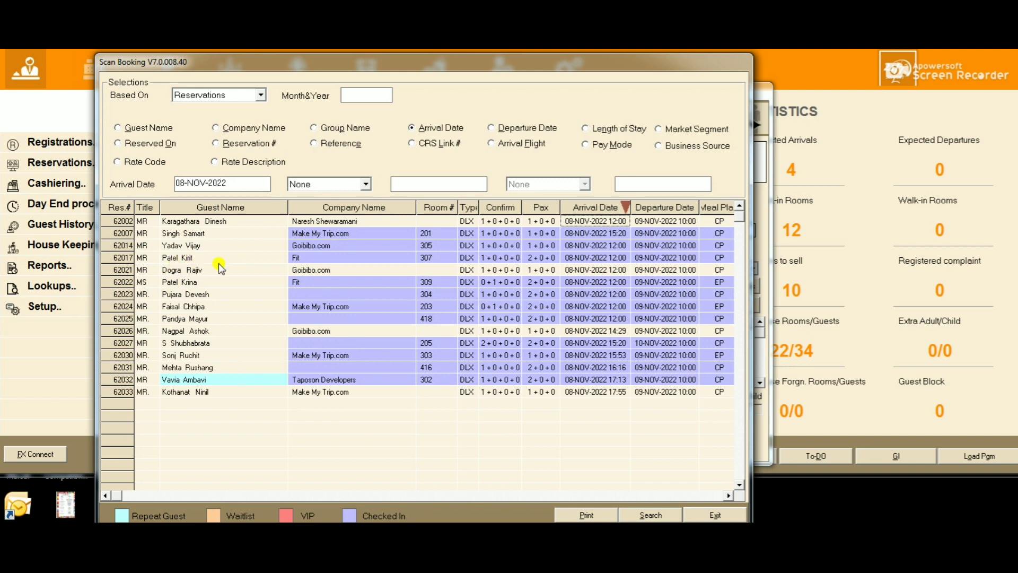
{"action": "mouse_move", "coordinate": [207, 274]}
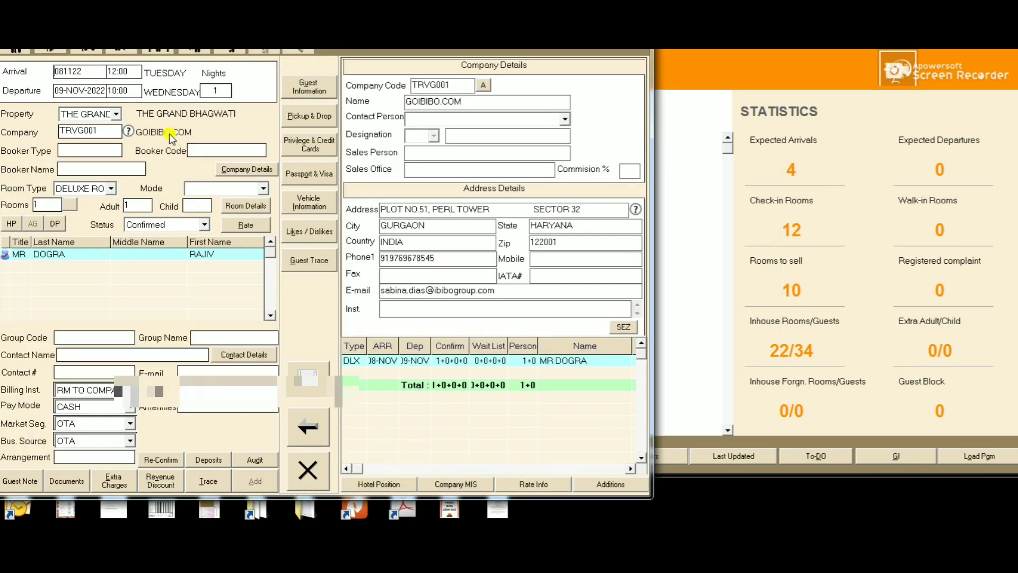
{"action": "mouse_move", "coordinate": [162, 438]}
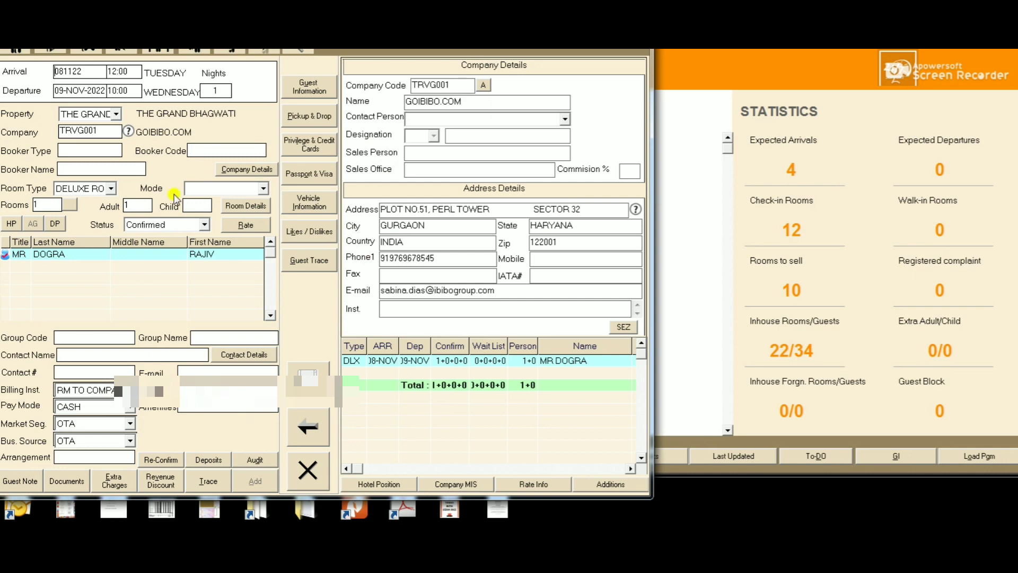
{"action": "left_click", "coordinate": [310, 87]}
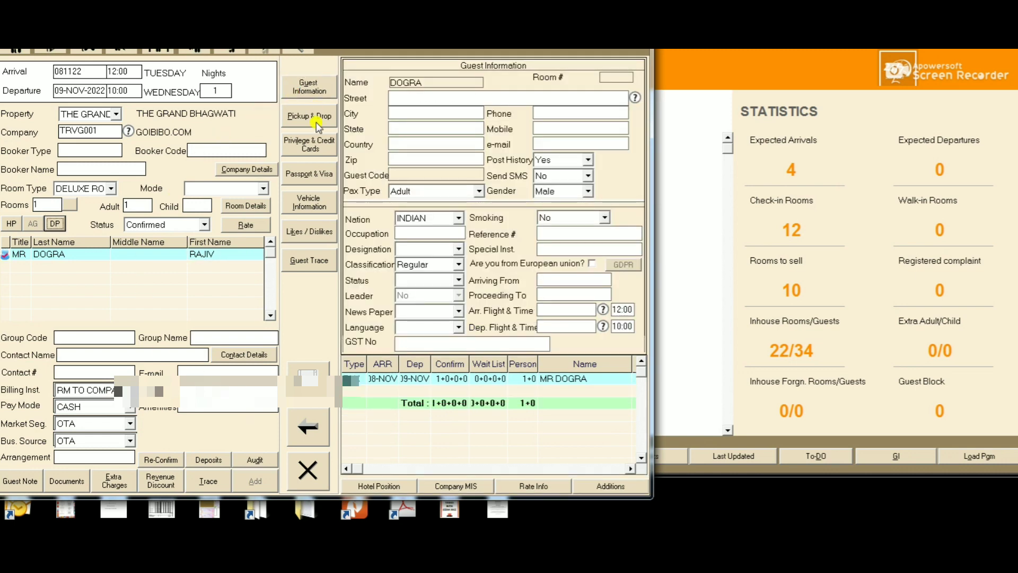
{"action": "left_click", "coordinate": [309, 144]}
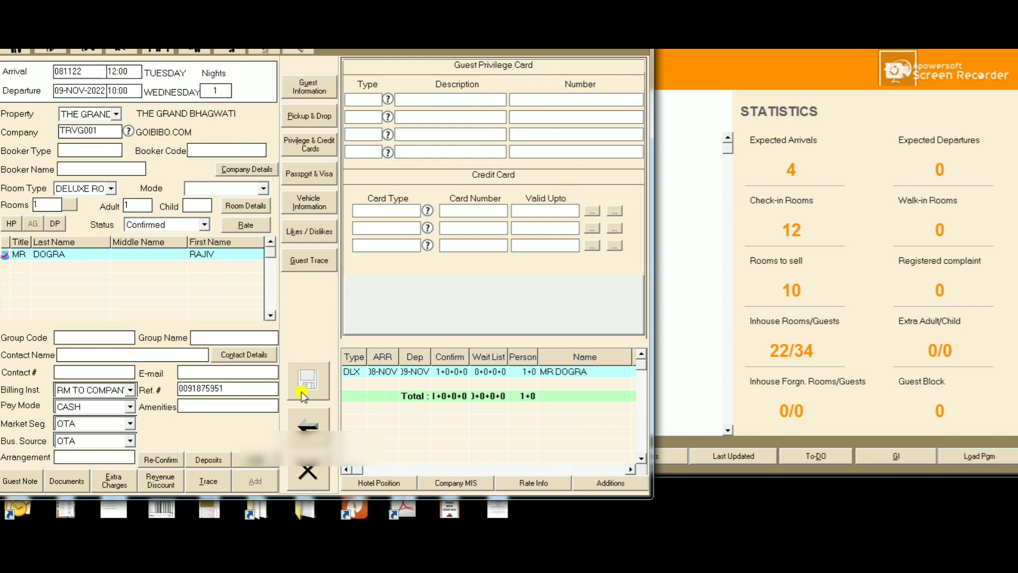
{"action": "mouse_move", "coordinate": [479, 314]}
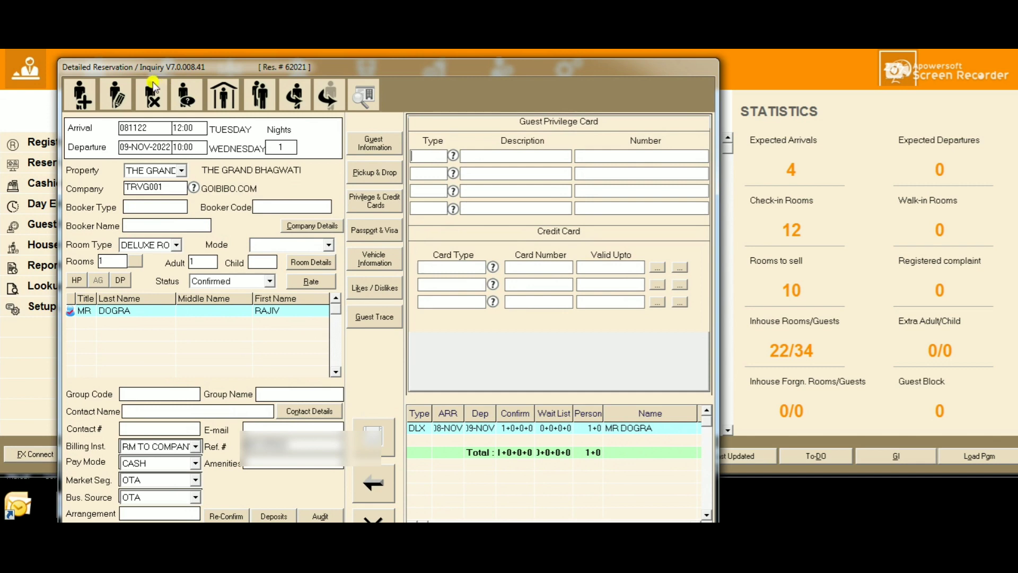
{"action": "mouse_move", "coordinate": [150, 95]}
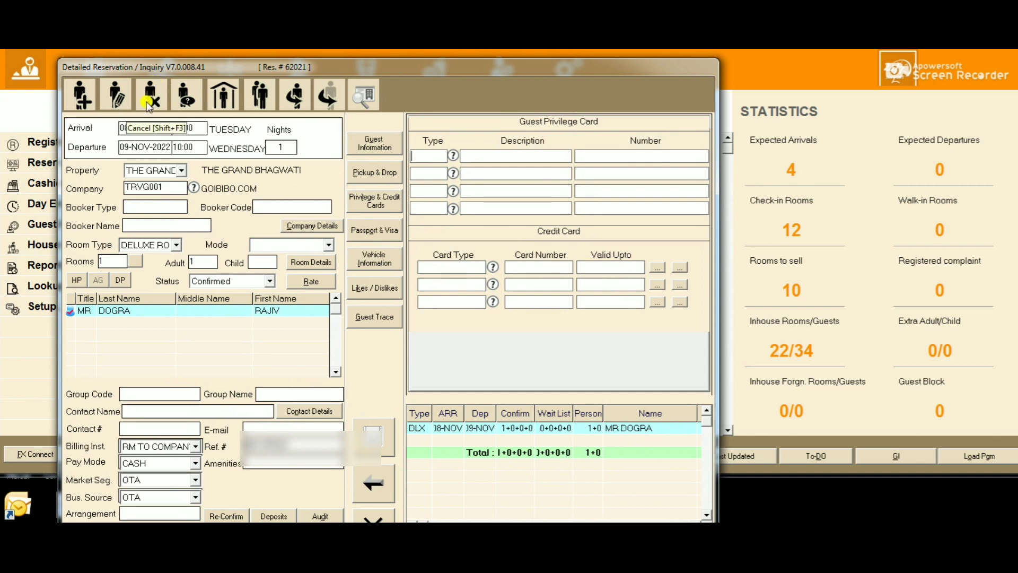